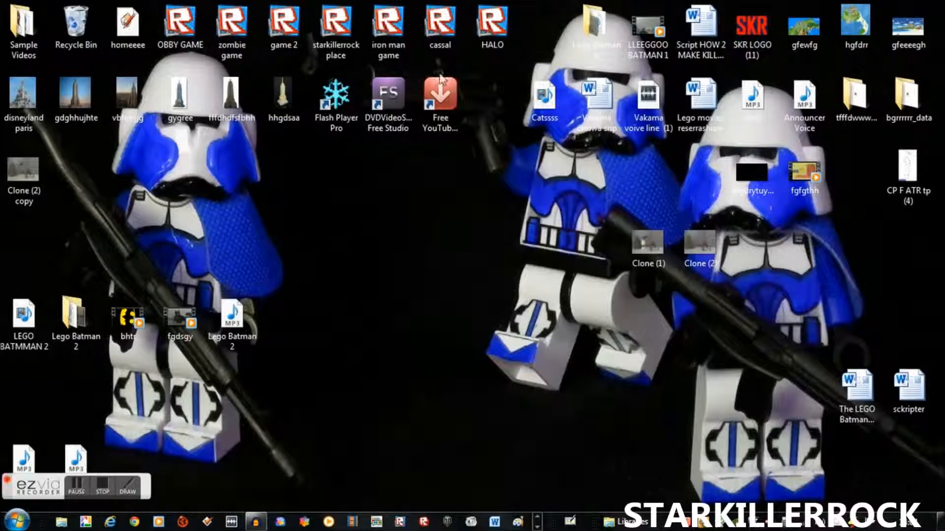
{"action": "mouse_move", "coordinate": [810, 232]}
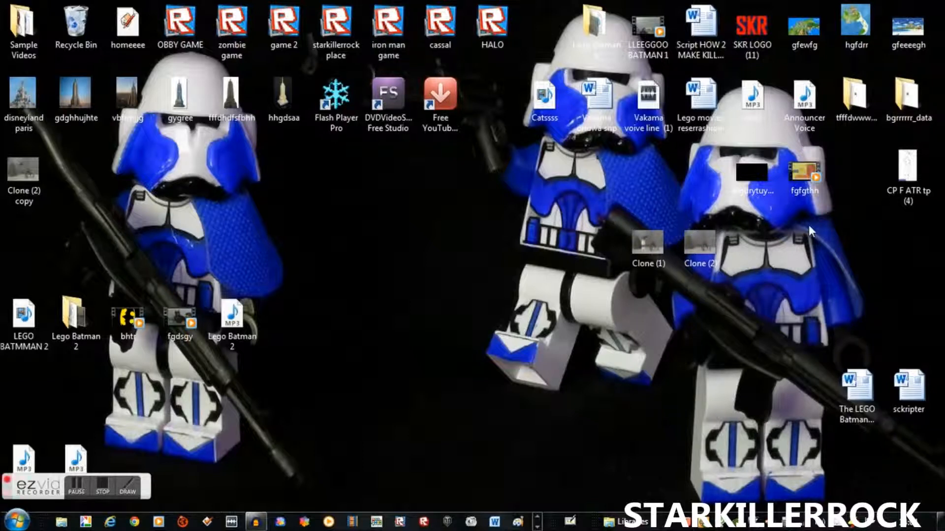
{"action": "mouse_move", "coordinate": [749, 240]}
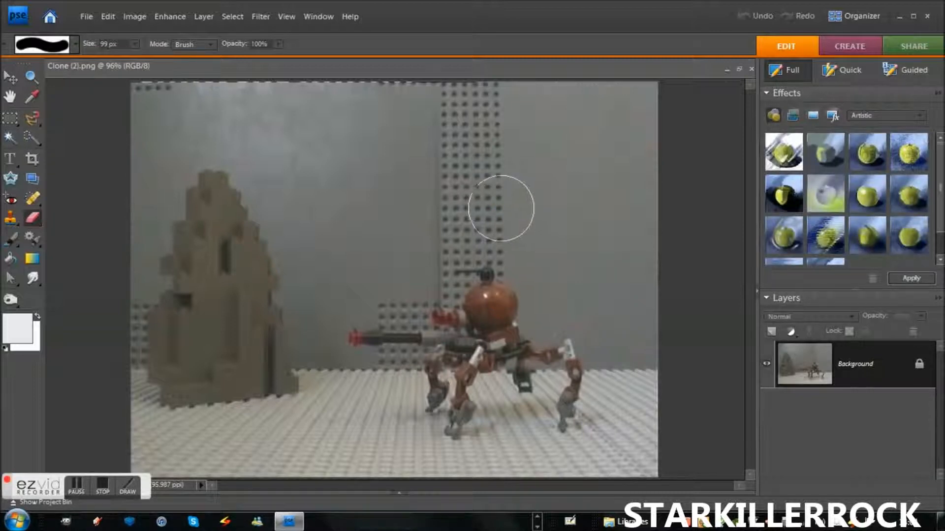
Step: Place the Clone (1) trooper photo from the Desktop as a new layer over the droid scene
{"action": "left_click", "coordinate": [86, 17]}
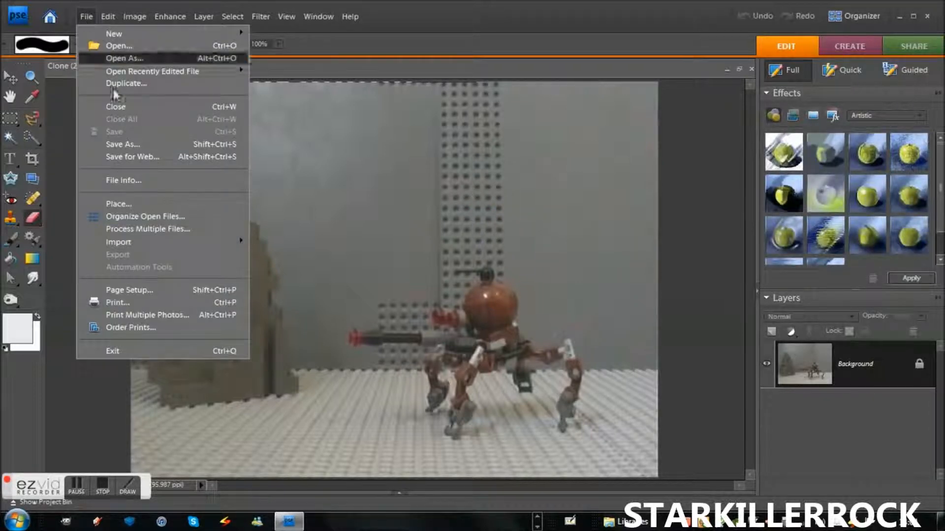
{"action": "left_click", "coordinate": [119, 204]}
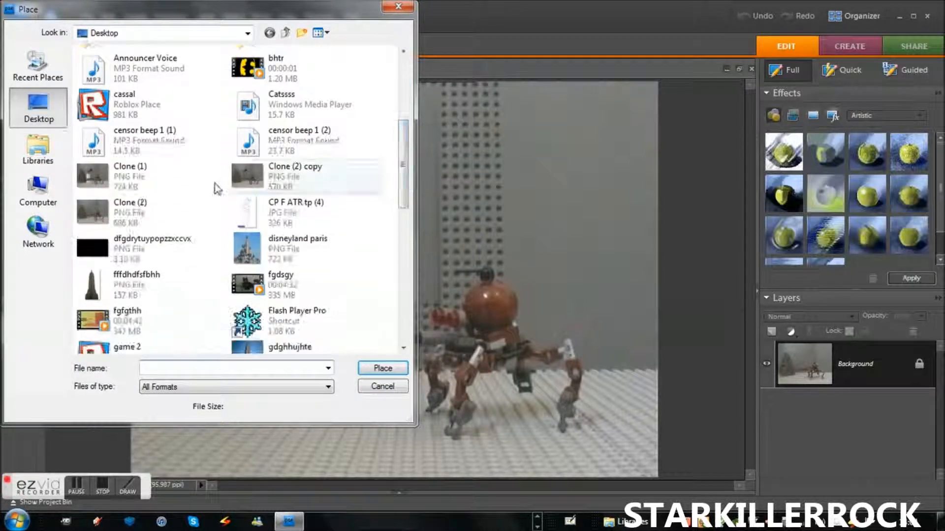
{"action": "left_click", "coordinate": [130, 175]}
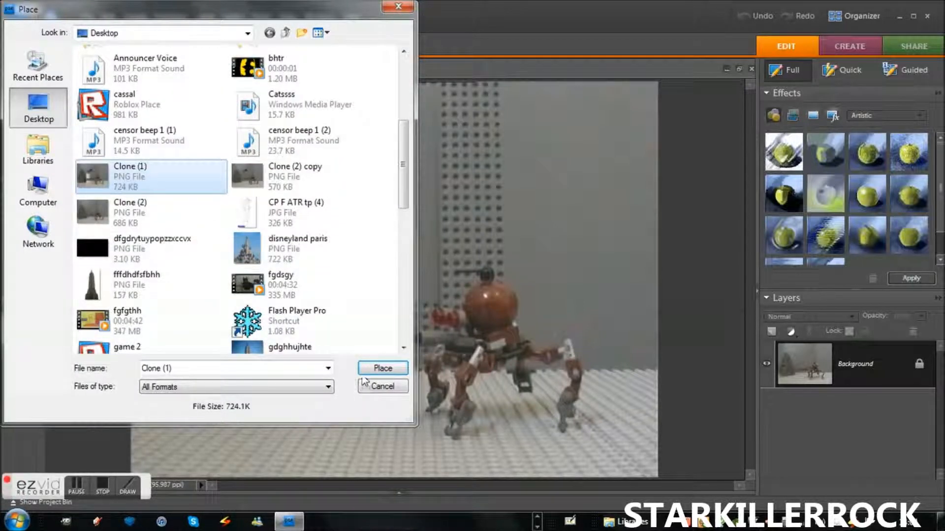
{"action": "left_click", "coordinate": [382, 368]}
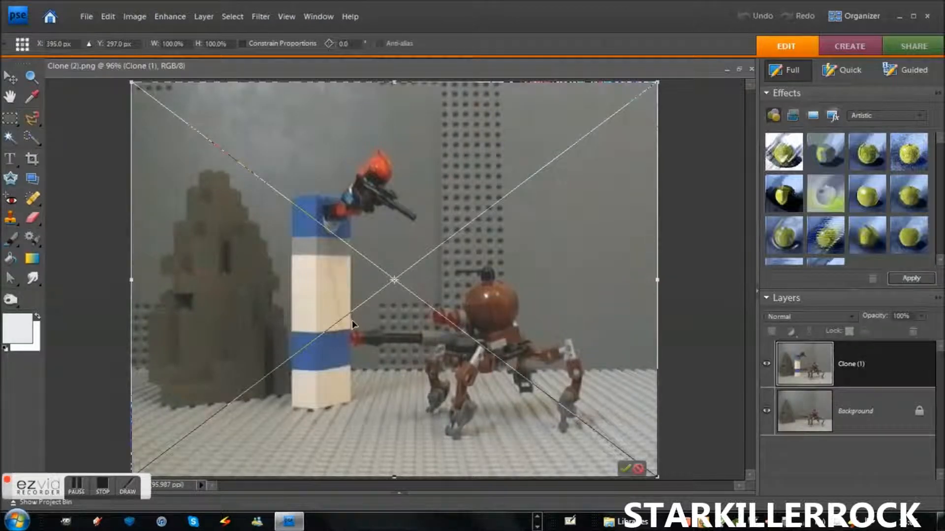
{"action": "mouse_move", "coordinate": [346, 166]}
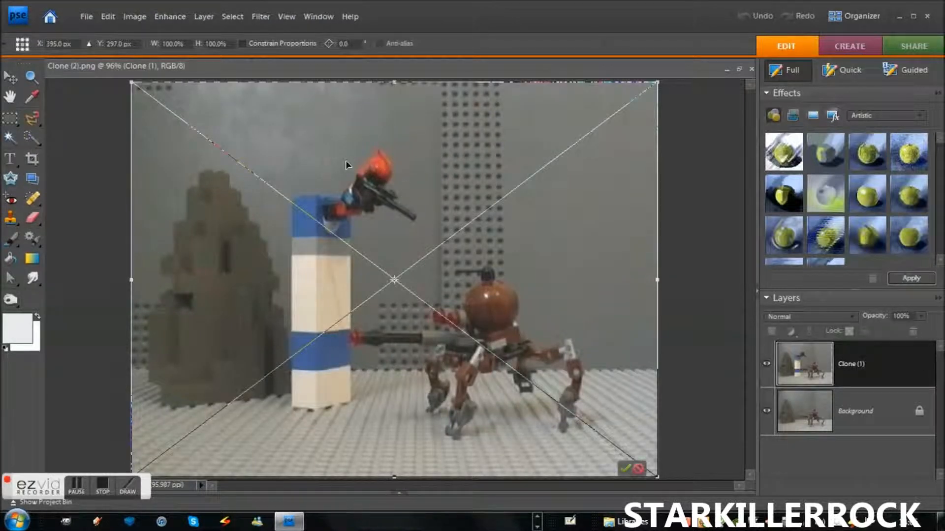
{"action": "mouse_move", "coordinate": [325, 199]}
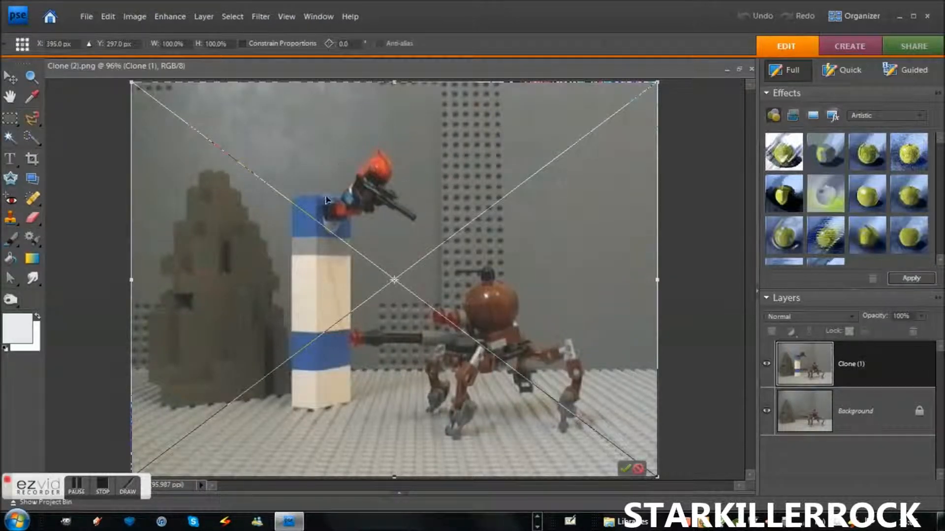
{"action": "mouse_move", "coordinate": [349, 320]}
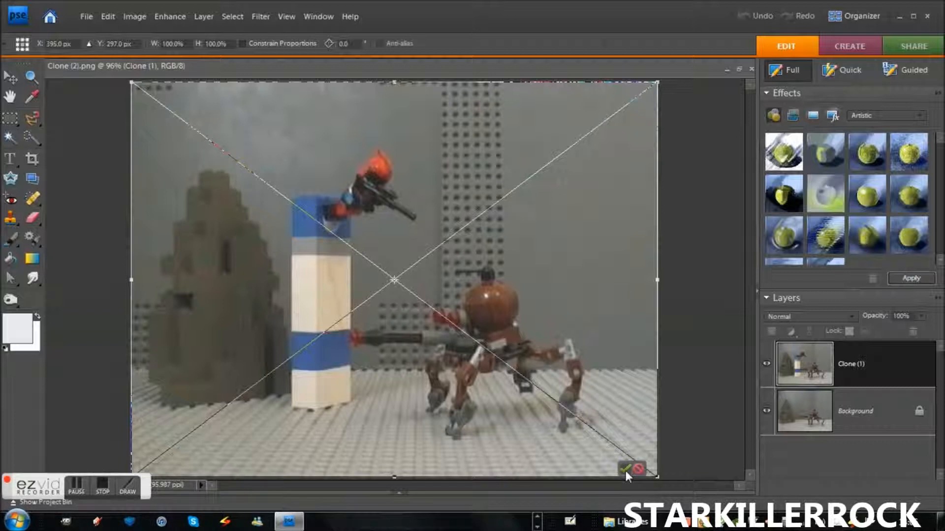
Step: Commit the Clone (1) layer and trial-erase the brick column under the trooper
{"action": "left_click", "coordinate": [627, 469]}
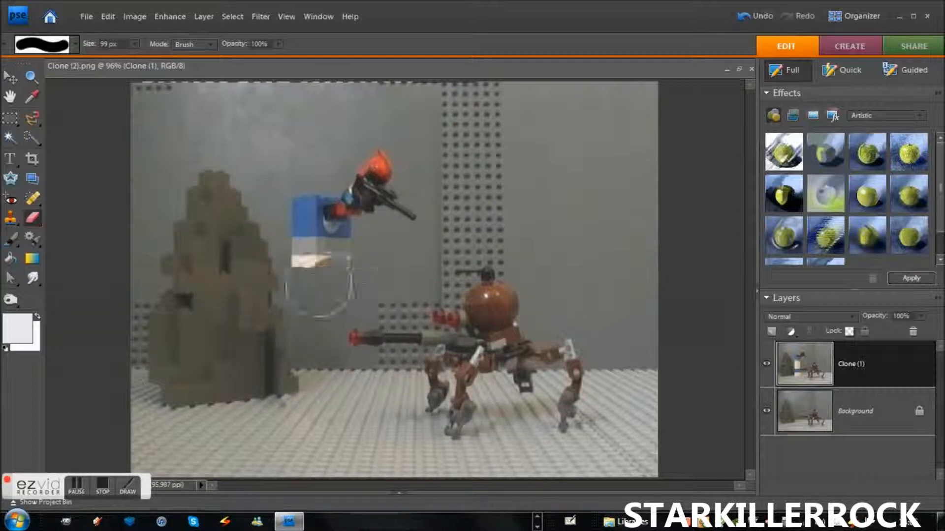
{"action": "left_click", "coordinate": [361, 208]}
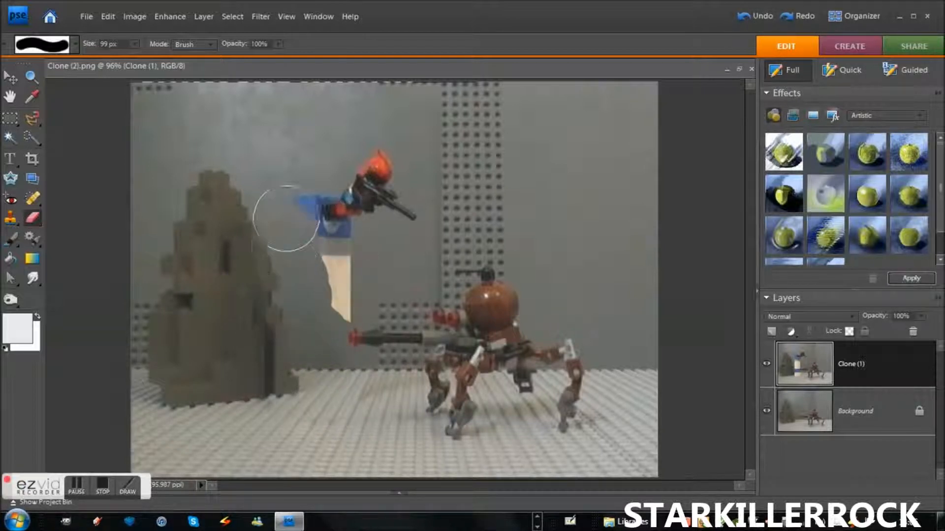
{"action": "left_click_drag", "start_coordinate": [284, 217], "coordinate": [319, 267]}
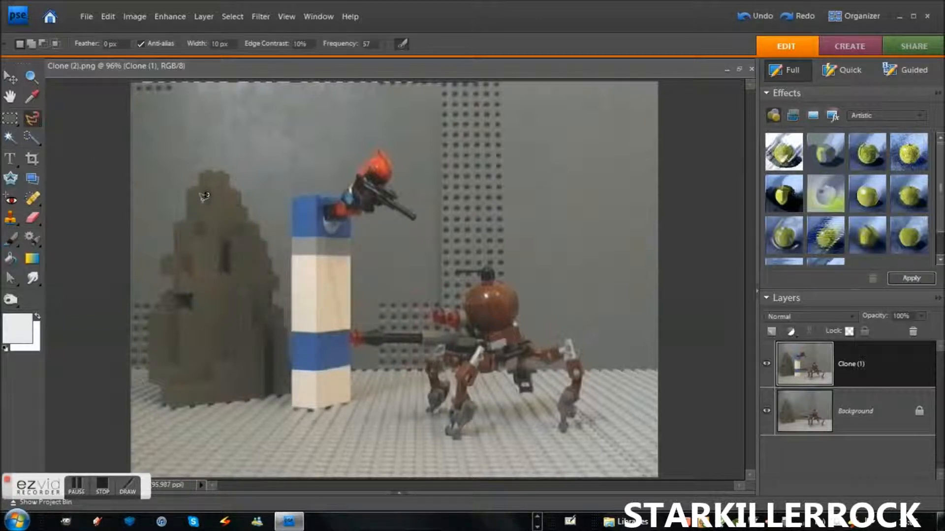
{"action": "mouse_move", "coordinate": [349, 237]}
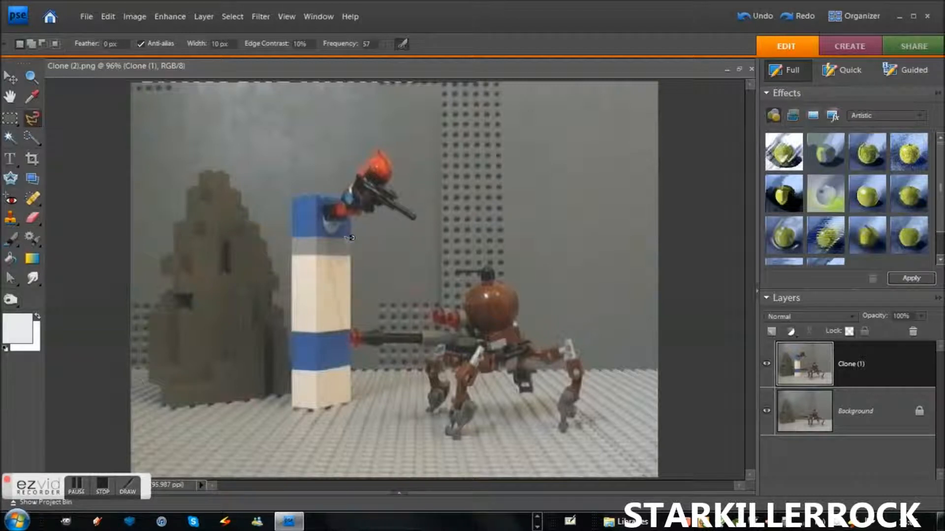
{"action": "mouse_move", "coordinate": [217, 260]}
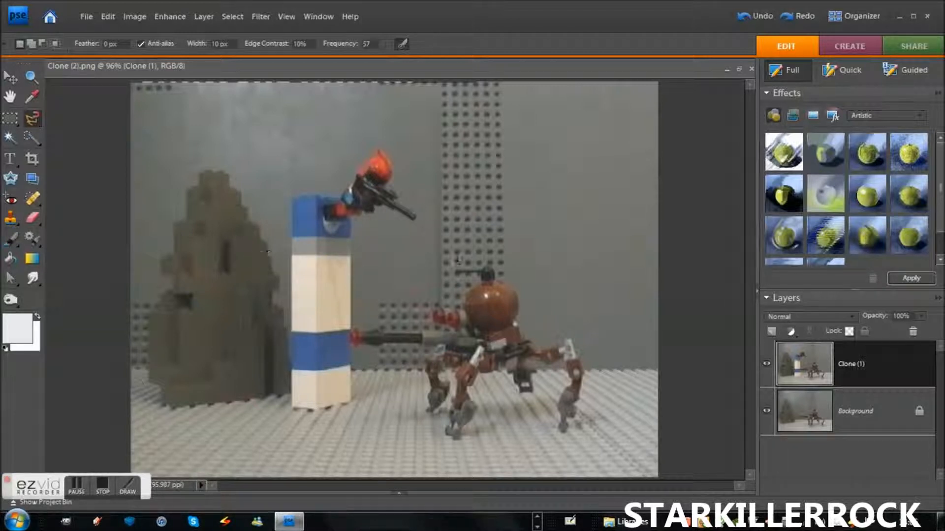
{"action": "mouse_move", "coordinate": [53, 119]}
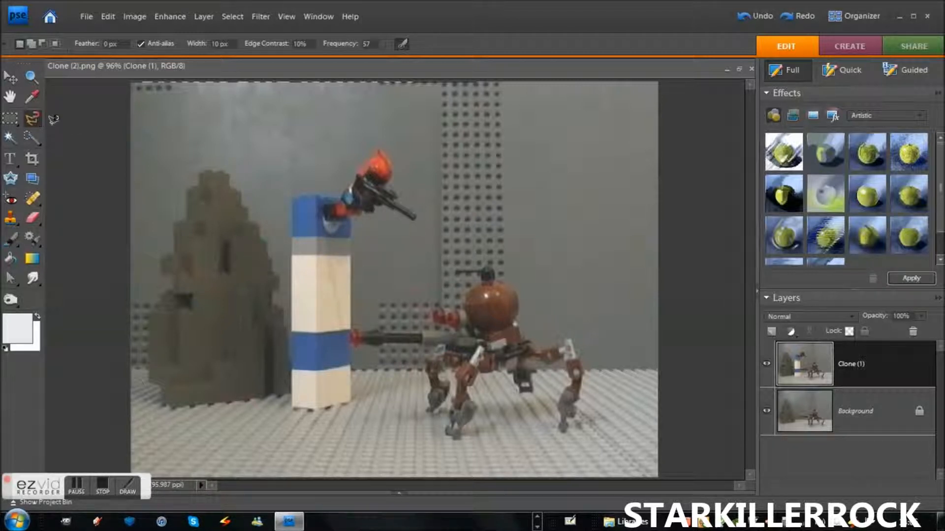
{"action": "mouse_move", "coordinate": [298, 210]}
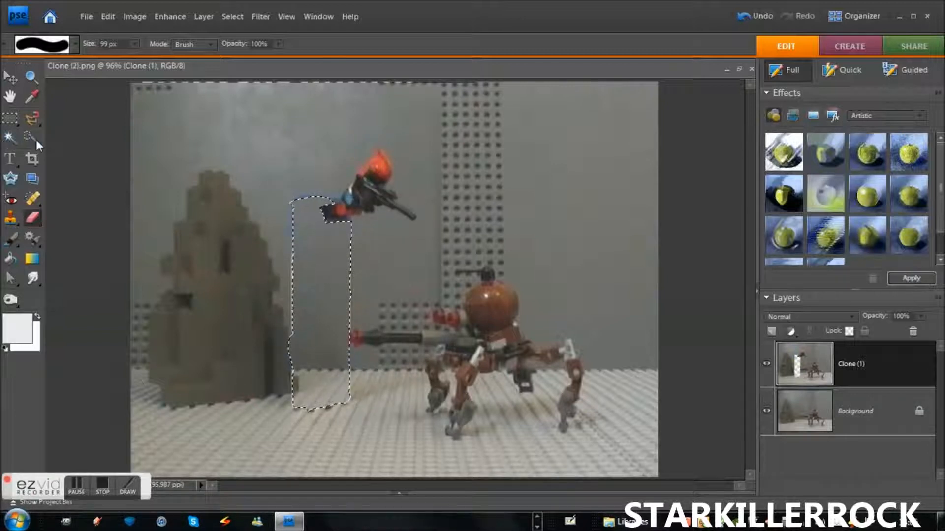
Step: Delete the selected brick column from the trooper layer and deselect
{"action": "right_click", "coordinate": [319, 265]}
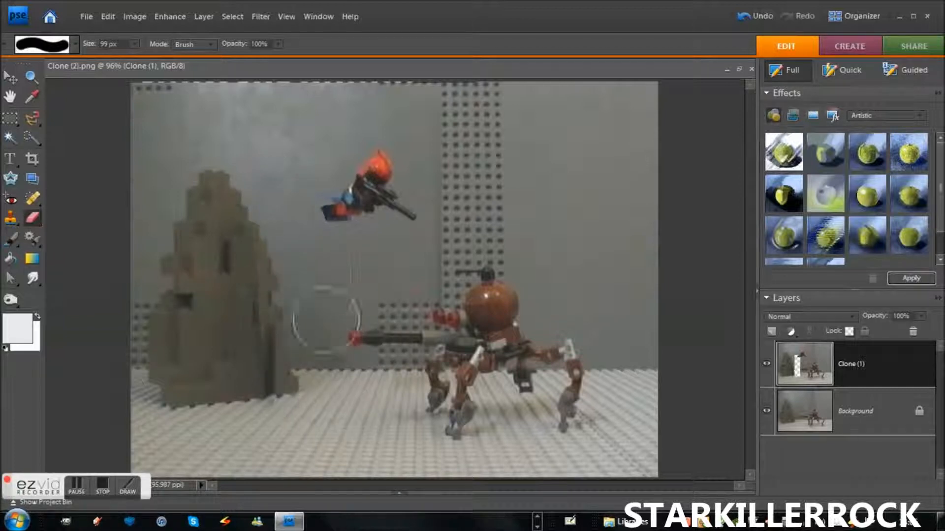
{"action": "left_click", "coordinate": [310, 178]}
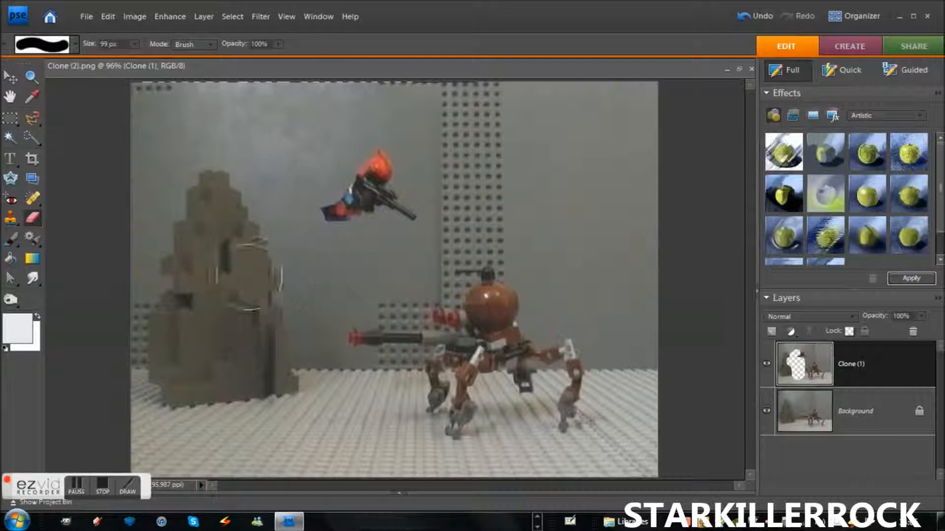
{"action": "mouse_move", "coordinate": [216, 338]}
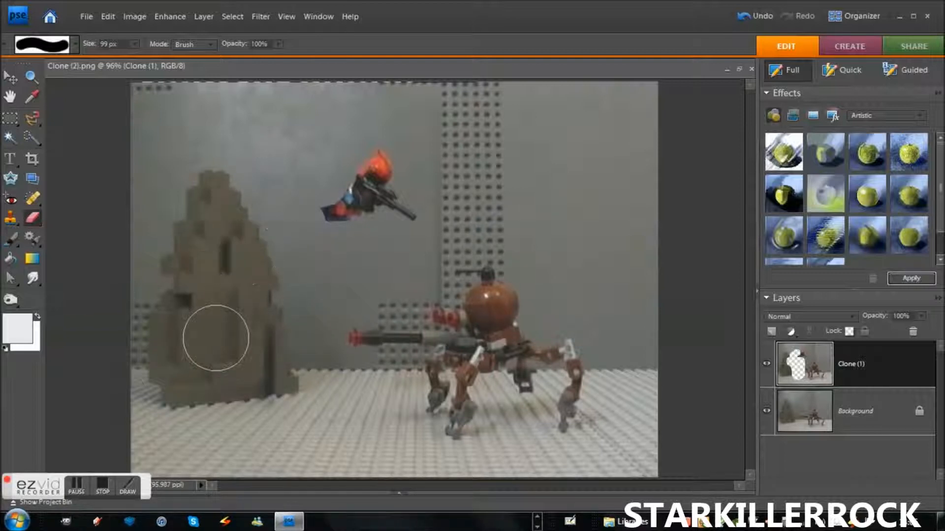
Step: Erase the Clone (1) layer over the rock formation and the spider droid
{"action": "left_click_drag", "start_coordinate": [215, 338], "coordinate": [260, 351]}
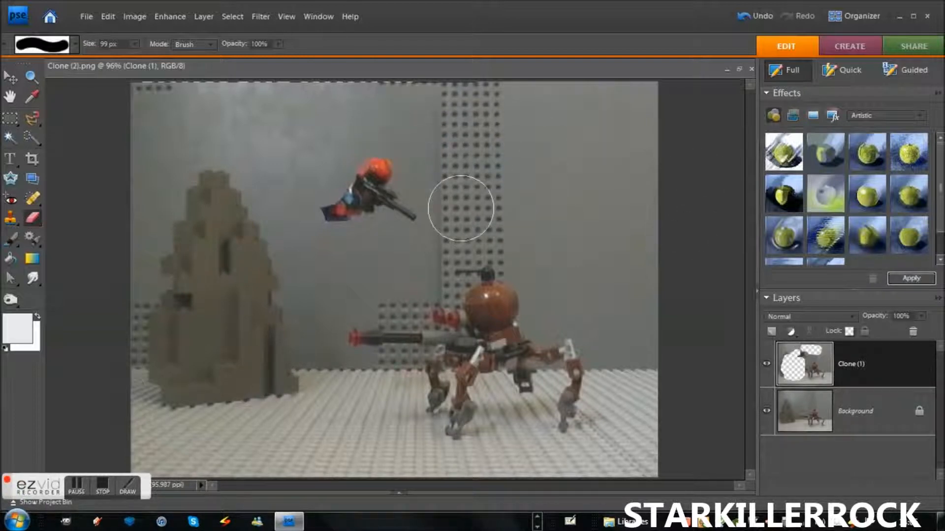
{"action": "mouse_move", "coordinate": [494, 316]}
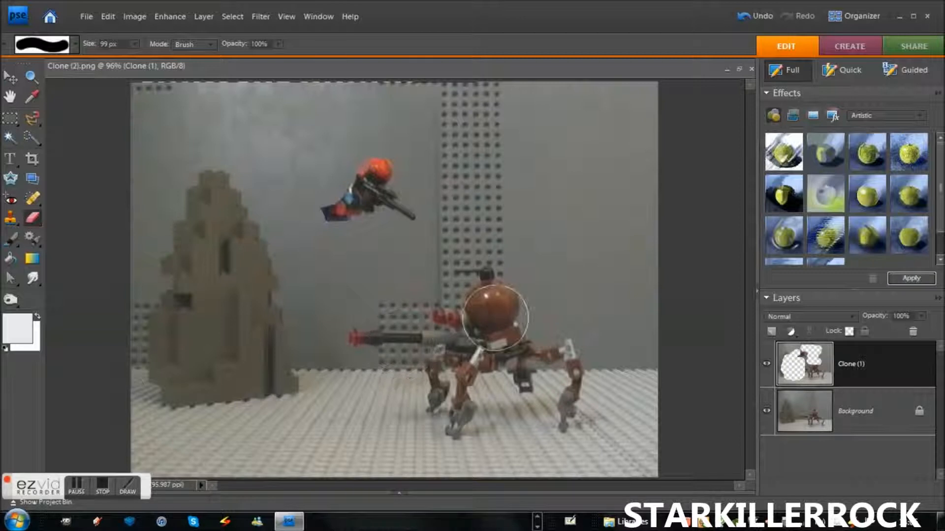
{"action": "left_click_drag", "start_coordinate": [493, 315], "coordinate": [482, 400]}
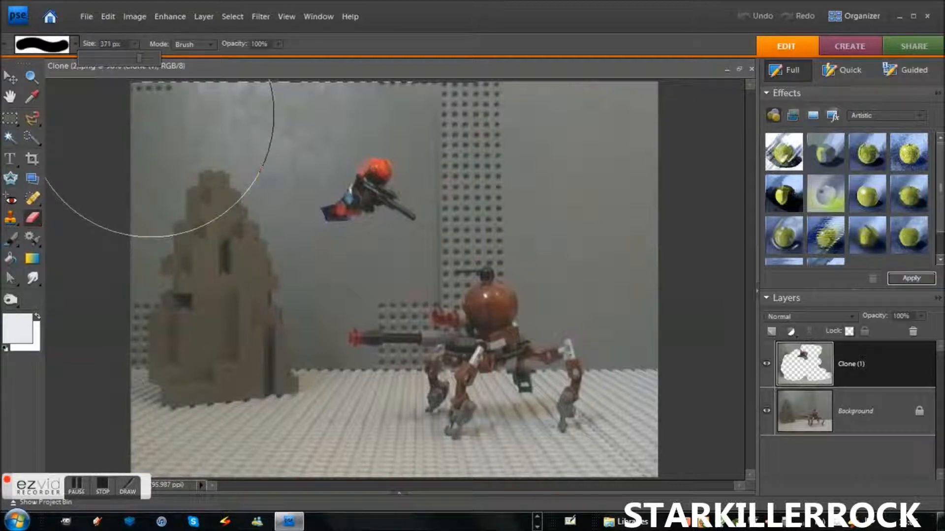
Step: Erase the upper-left area of the Clone (1) layer above the floating trooper
{"action": "left_click_drag", "start_coordinate": [150, 57], "coordinate": [133, 57]}
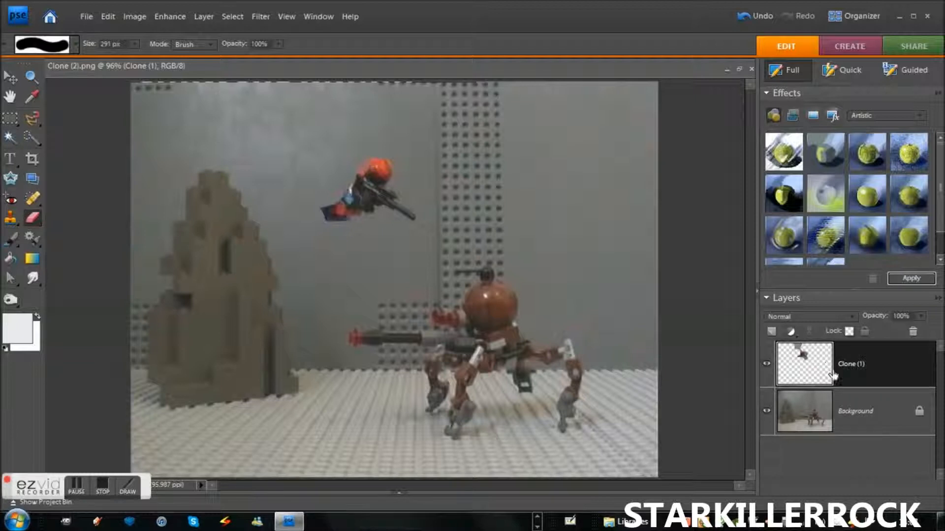
{"action": "mouse_move", "coordinate": [766, 411]}
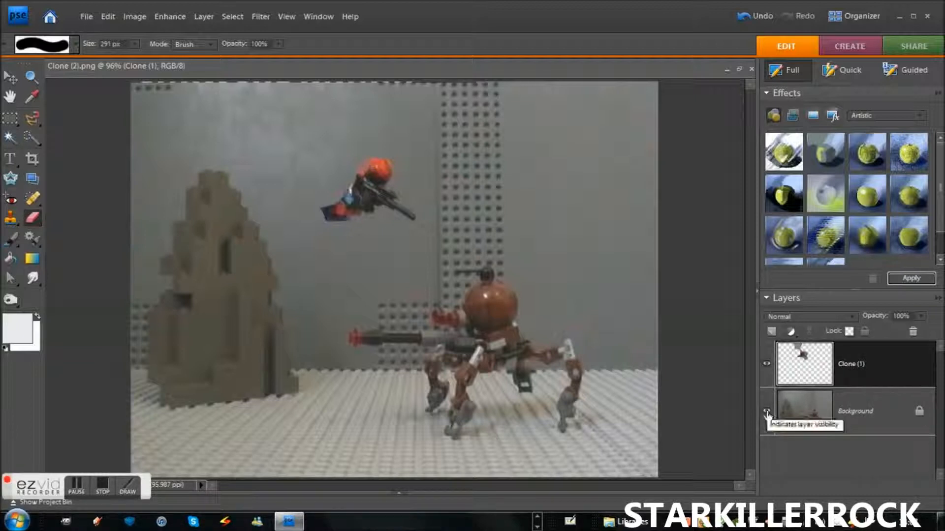
{"action": "left_click", "coordinate": [766, 411]}
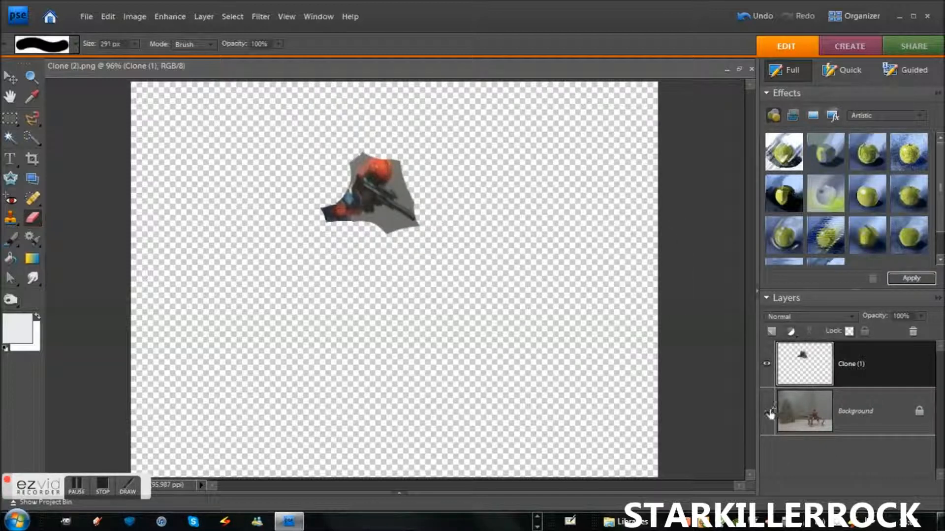
{"action": "left_click", "coordinate": [767, 411]}
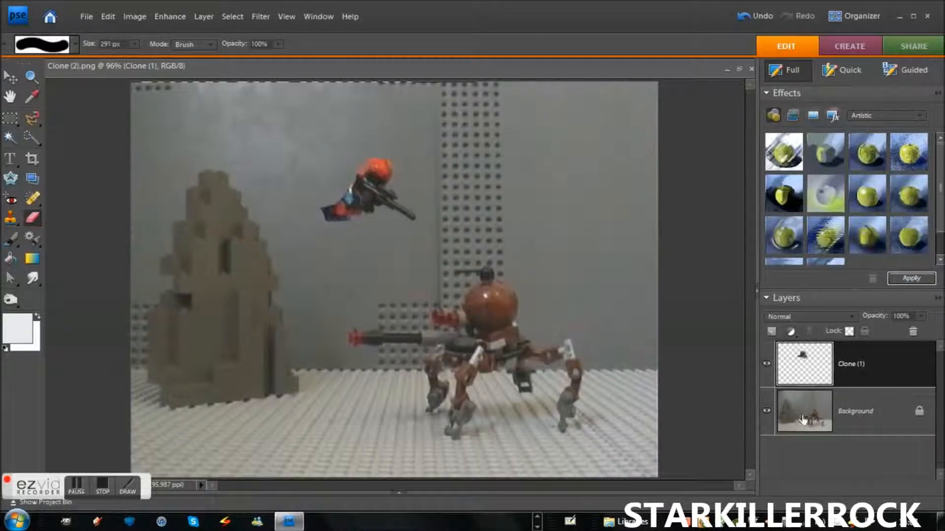
{"action": "mouse_move", "coordinate": [392, 214]}
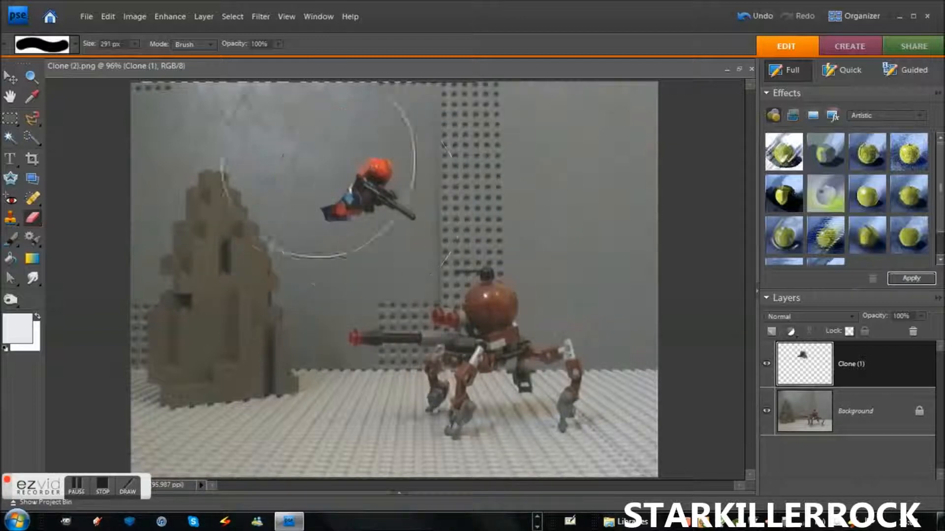
{"action": "mouse_move", "coordinate": [158, 36]}
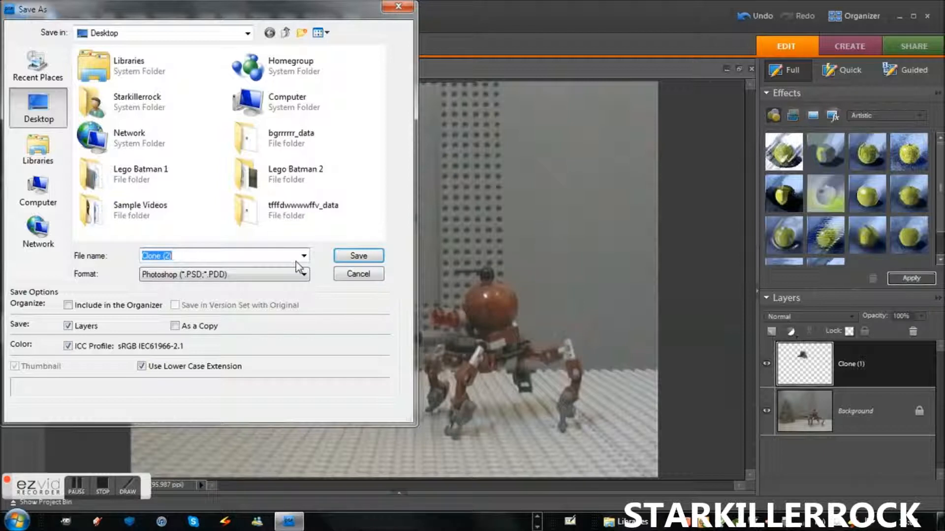
Step: Choose PNG format in Save As and decline overwriting the existing file
{"action": "left_click", "coordinate": [303, 275]}
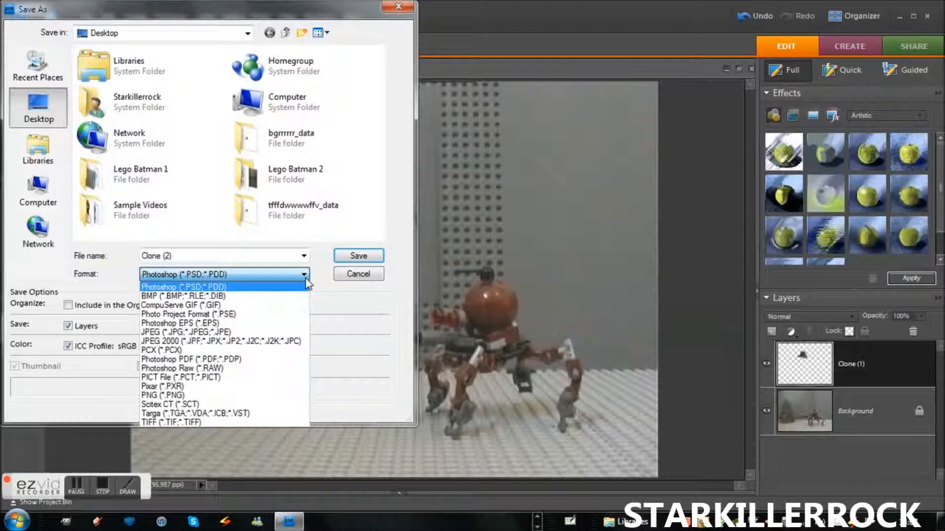
{"action": "mouse_move", "coordinate": [181, 305]}
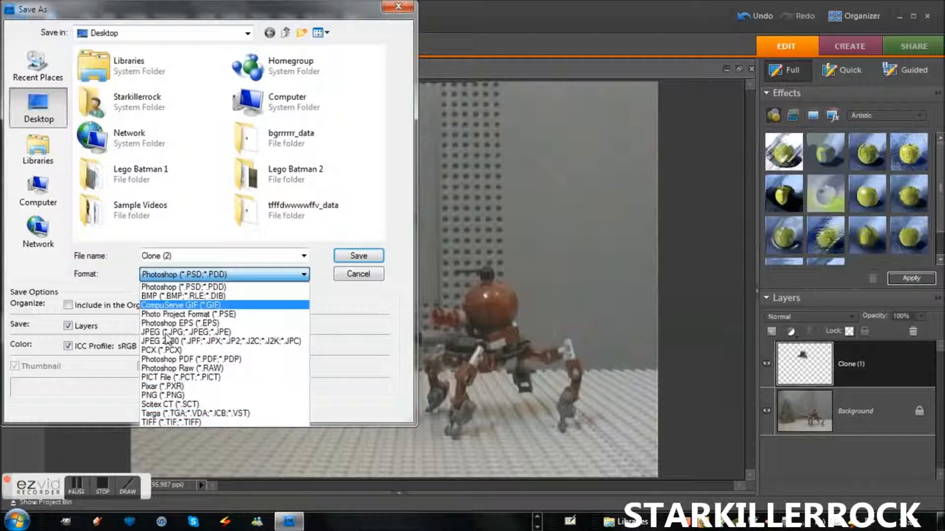
{"action": "left_click", "coordinate": [170, 395]}
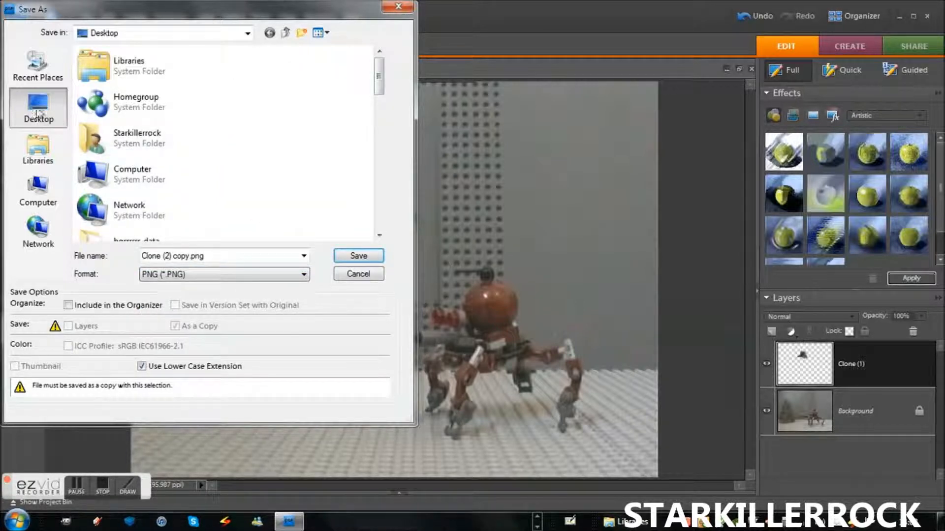
{"action": "left_click", "coordinate": [359, 256]}
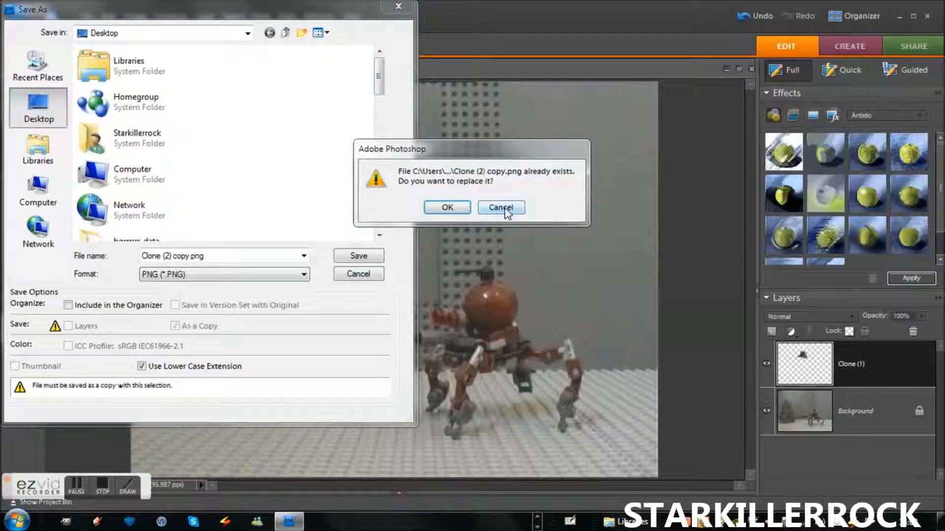
{"action": "left_click", "coordinate": [500, 208]}
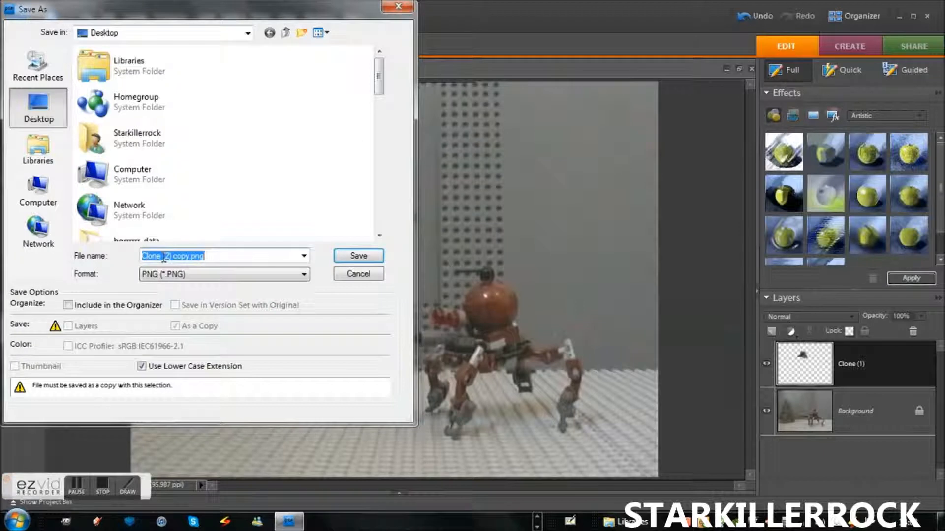
Step: Save the composite as Clonee (2) copy.png on the Desktop
{"action": "type", "text": "e"}
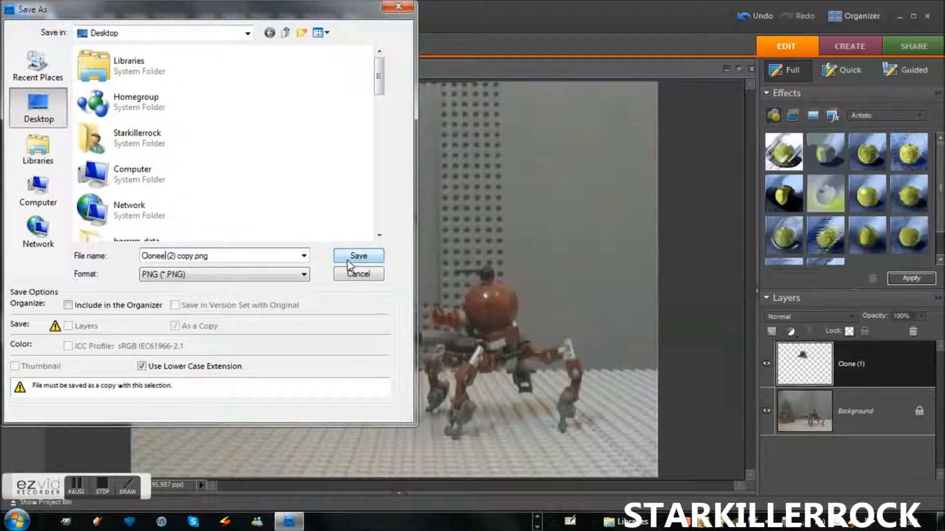
{"action": "left_click", "coordinate": [359, 256]}
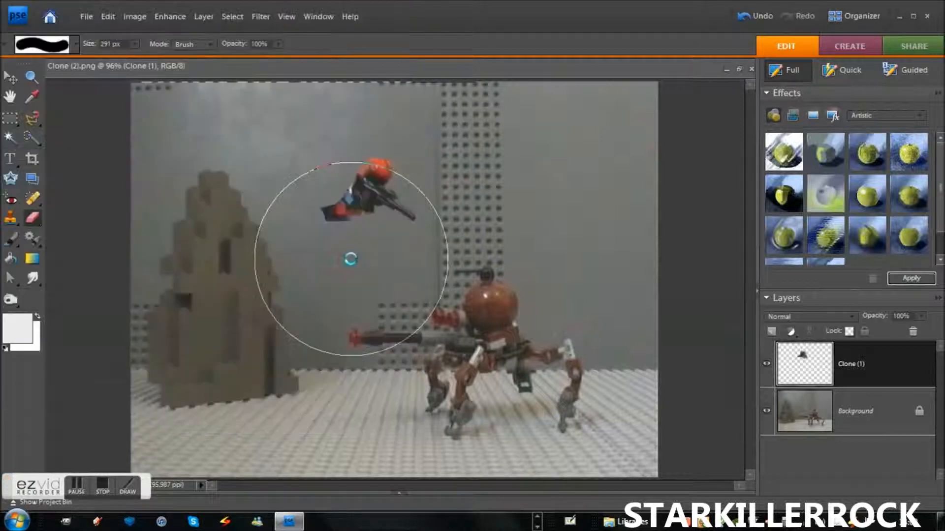
{"action": "mouse_move", "coordinate": [654, 203]}
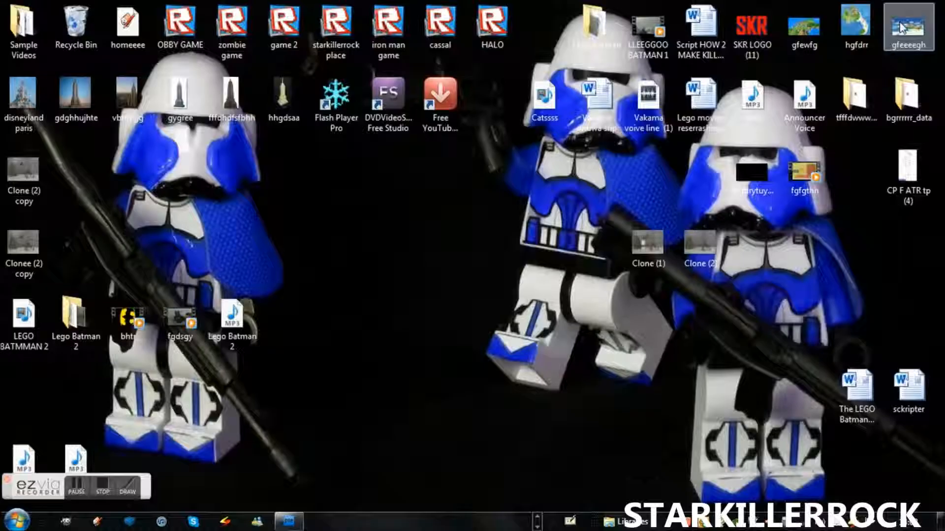
{"action": "left_click", "coordinate": [23, 178]}
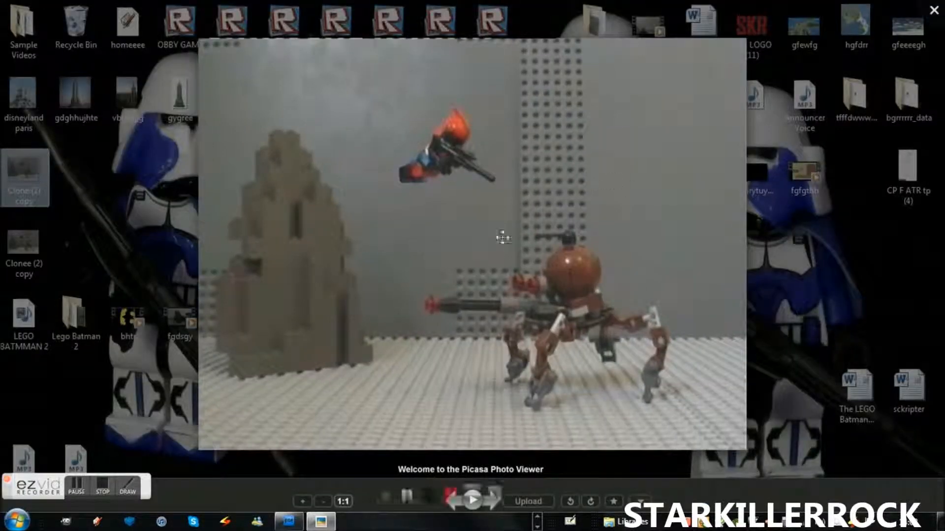
{"action": "left_click", "coordinate": [934, 10]}
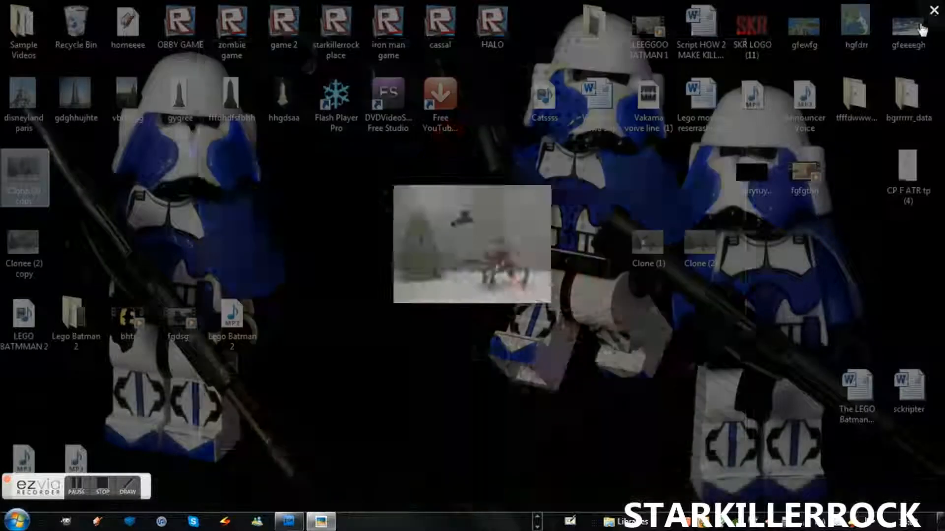
Step: View Clonee (2) copy.png in Picasa, paging to Clone (1).png and Clone (2).png and back to the composite
{"action": "double_click", "coordinate": [471, 244]}
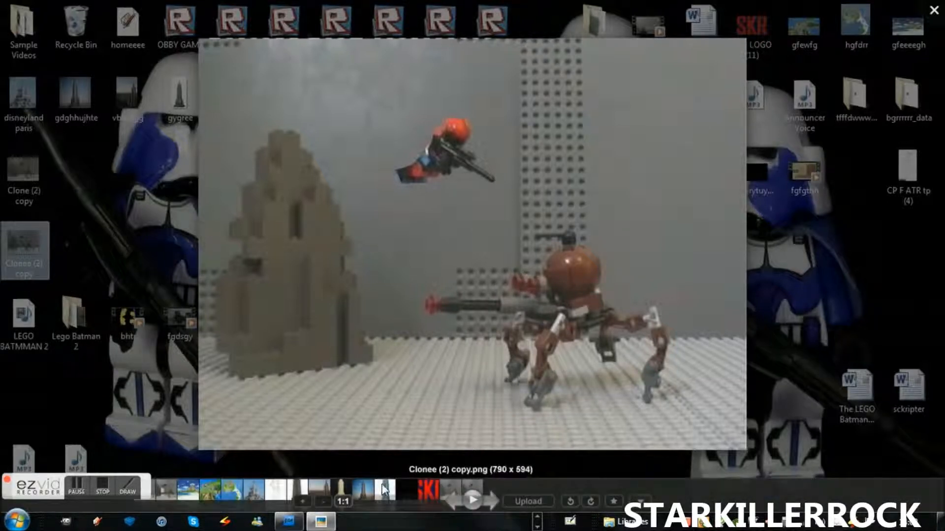
{"action": "left_click", "coordinate": [449, 500]}
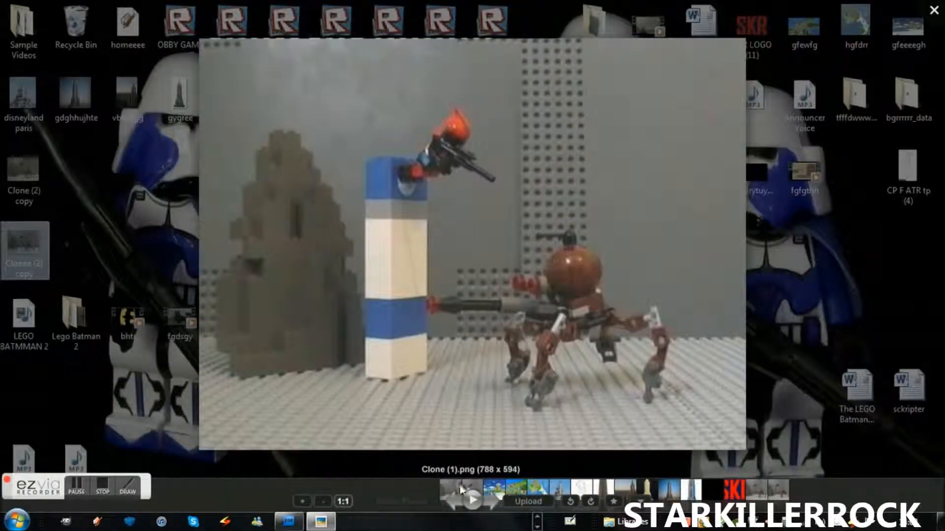
{"action": "left_click", "coordinate": [447, 490]}
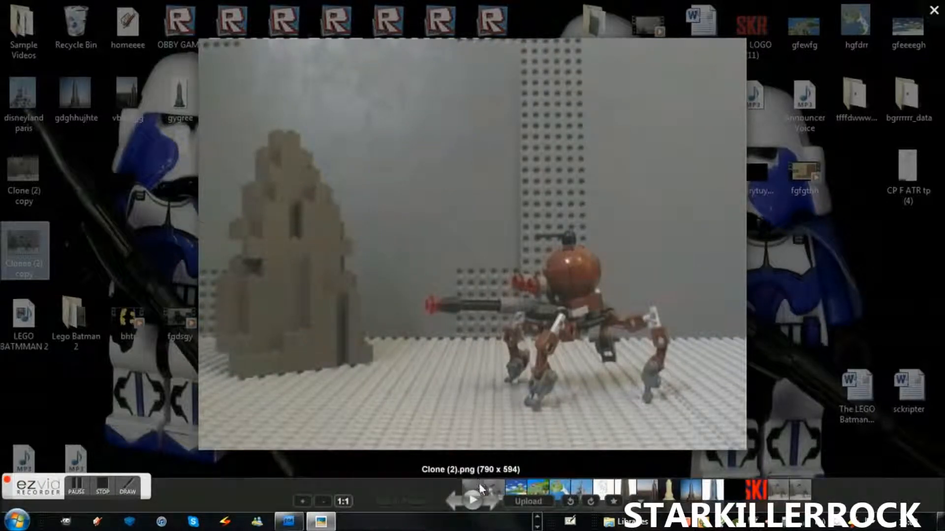
{"action": "left_click", "coordinate": [472, 501]}
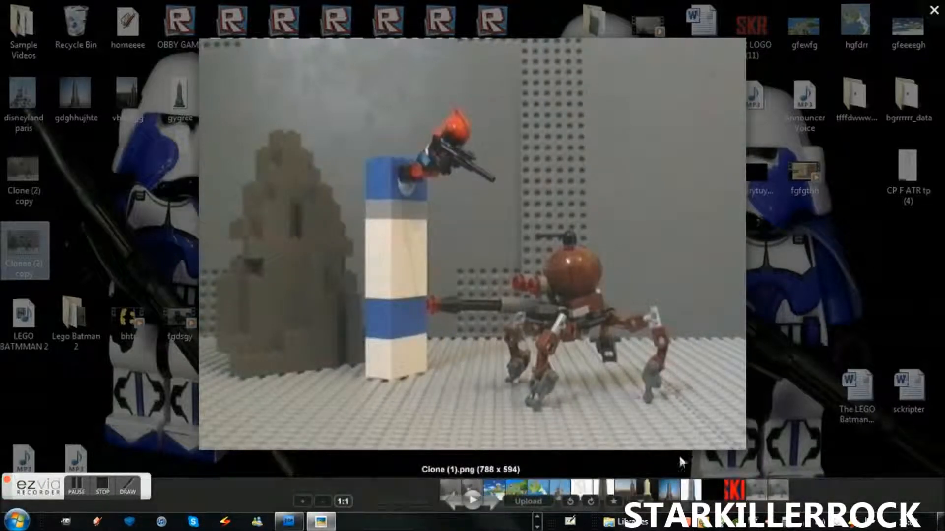
{"action": "left_click", "coordinate": [473, 500]}
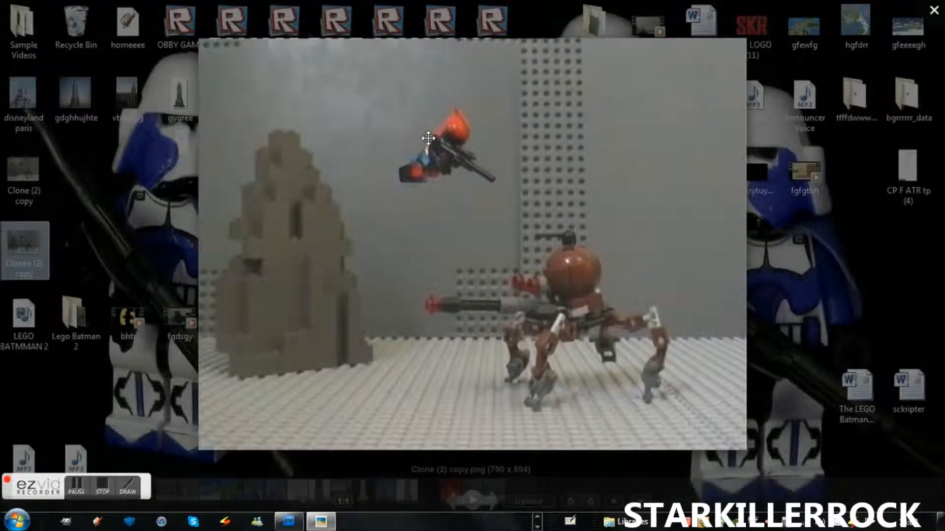
{"action": "mouse_move", "coordinate": [467, 93]}
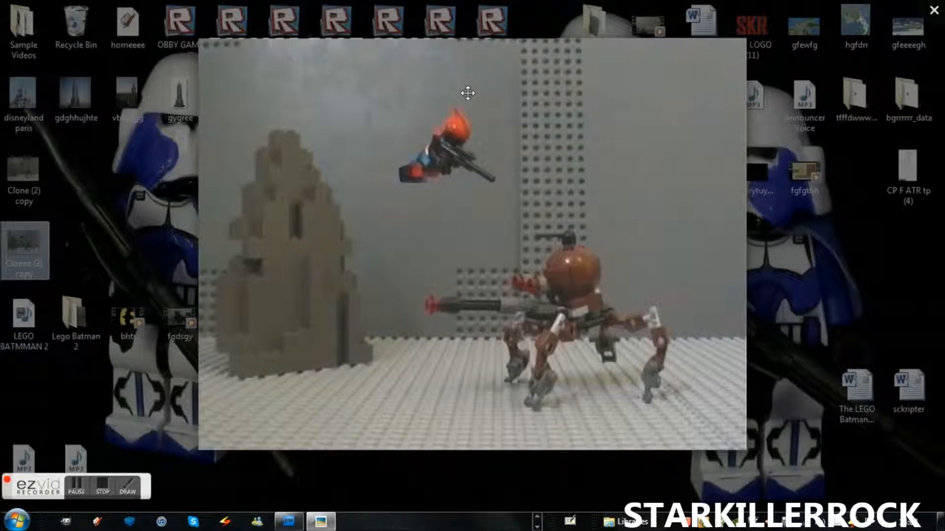